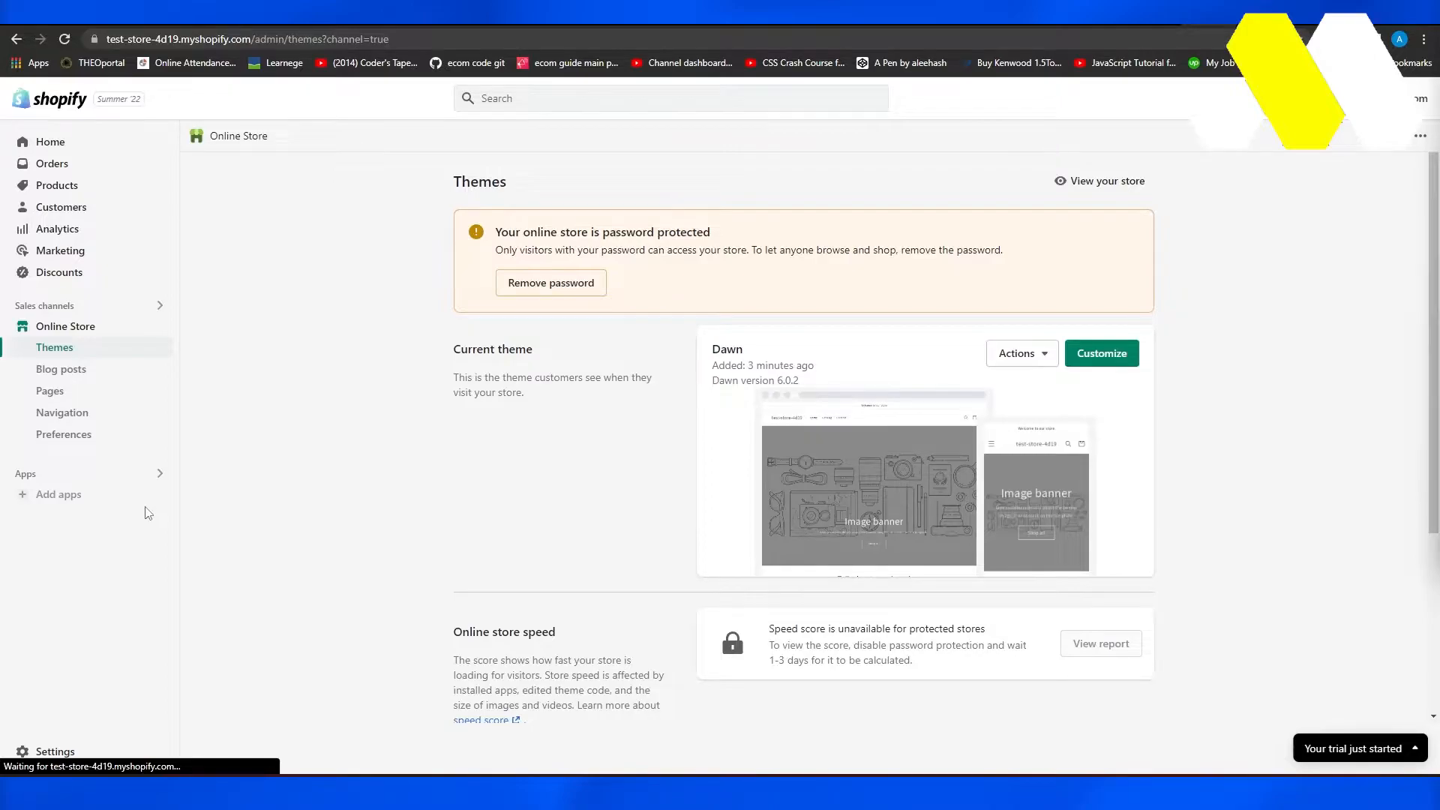
mouse_move(195, 446)
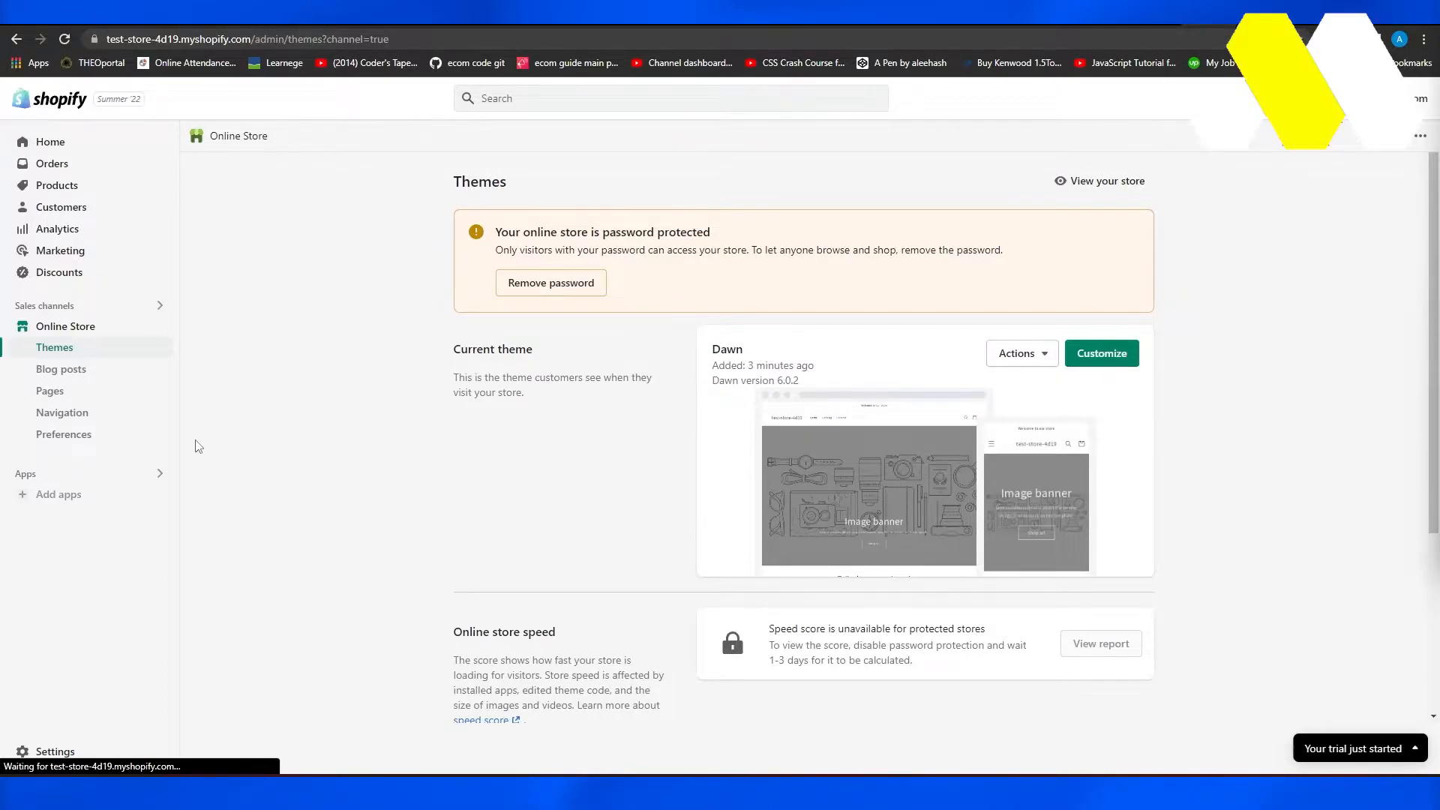
mouse_move(58, 494)
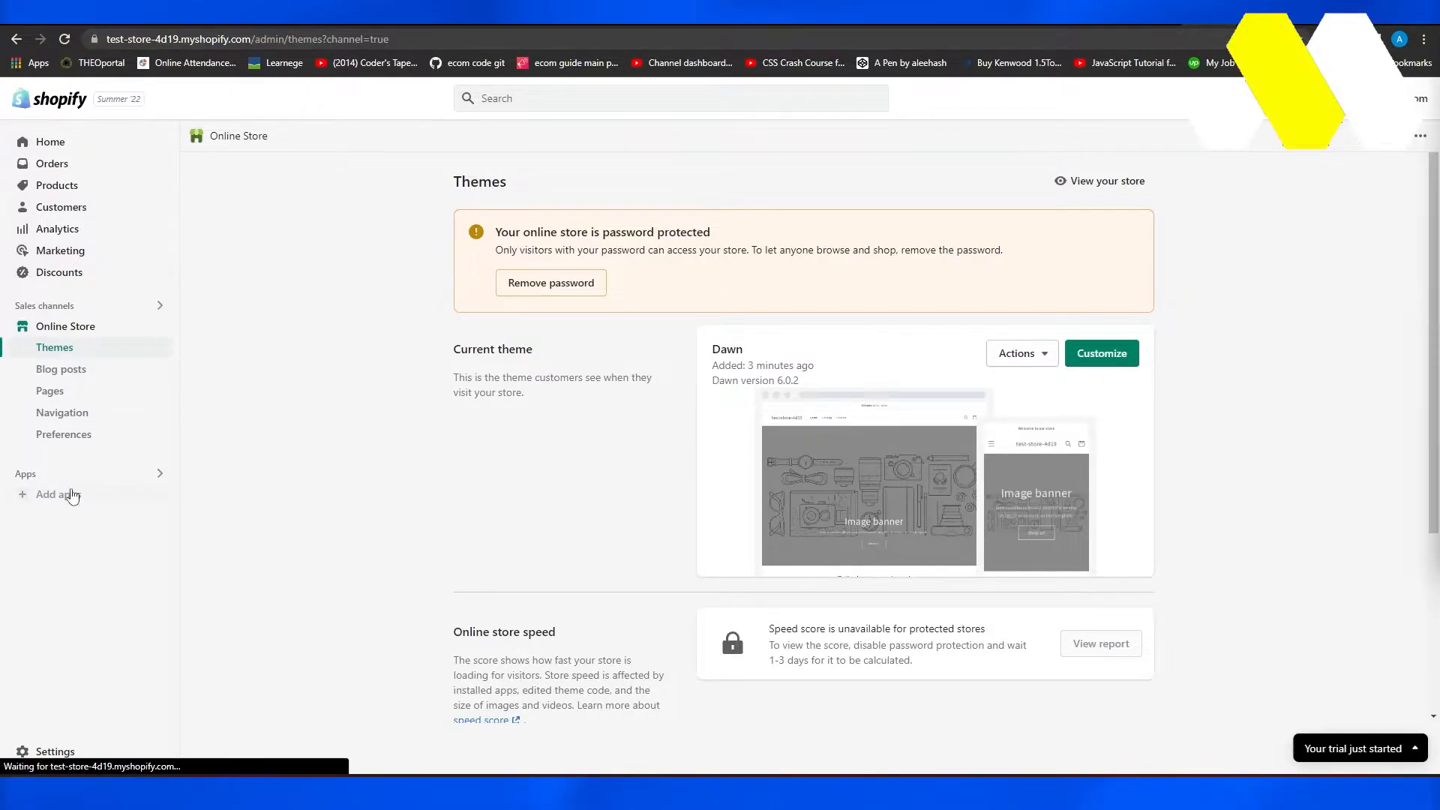
Step: From Add apps in the sidebar, go past the Picked for you panel to the full Shopify App Store
click(51, 494)
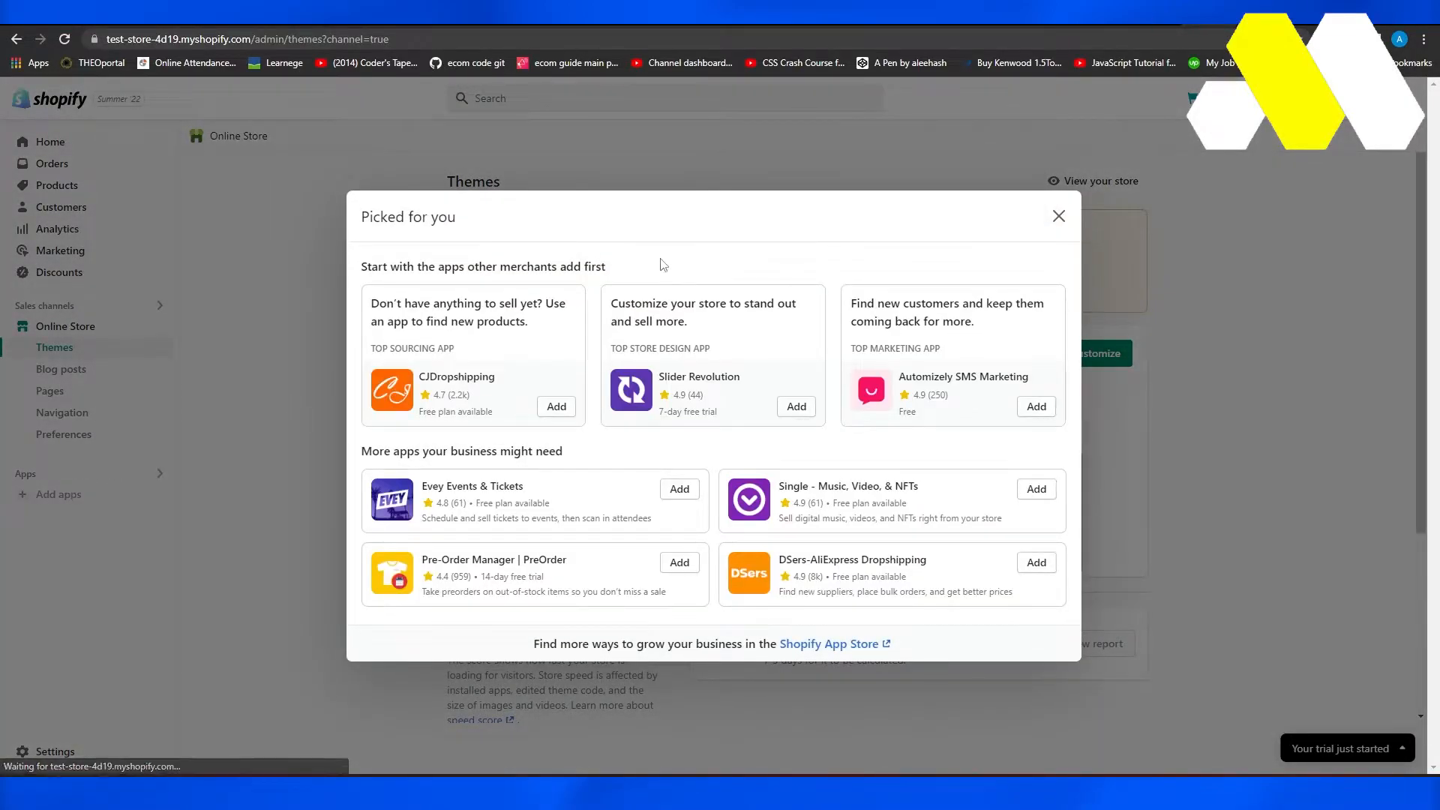
mouse_move(709, 540)
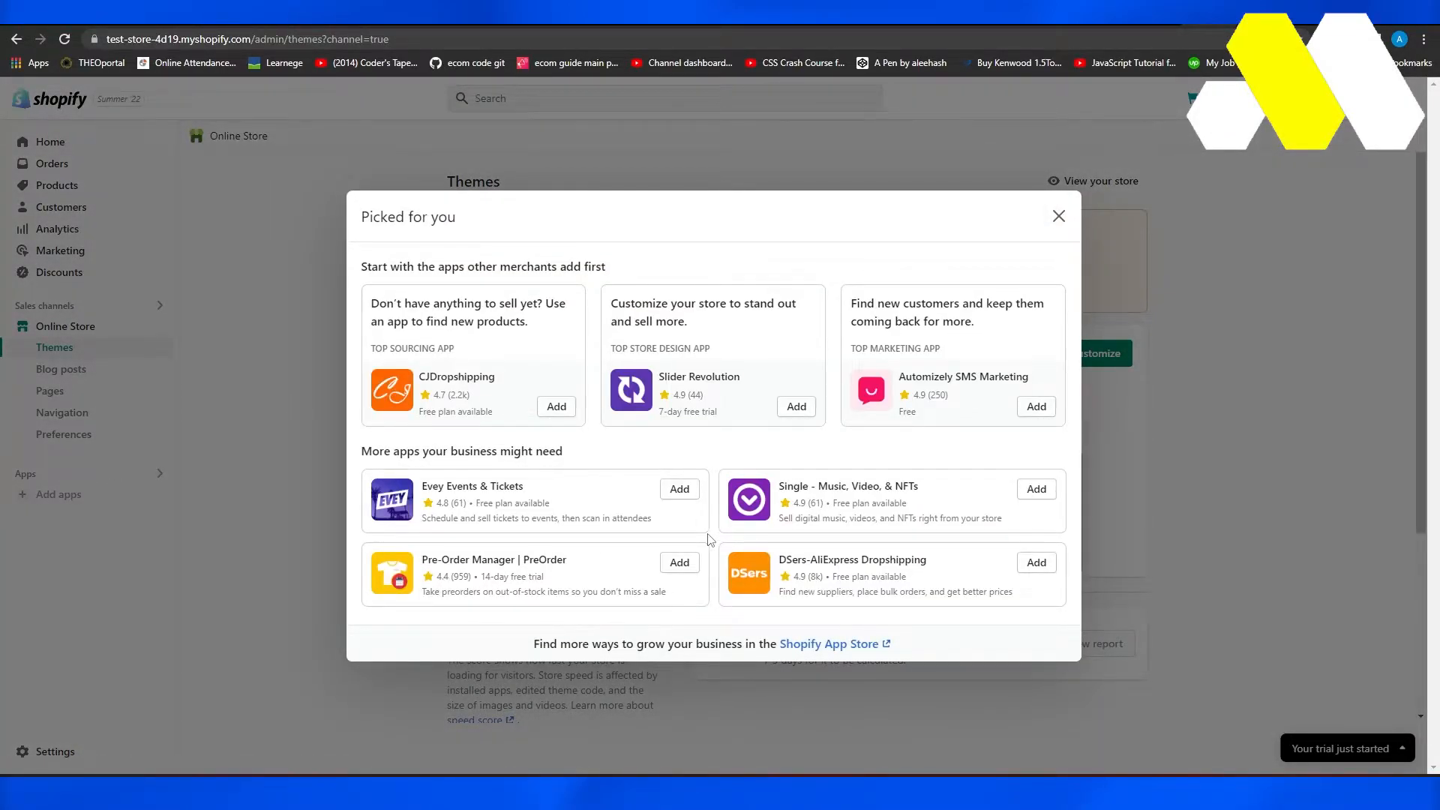
mouse_move(853, 555)
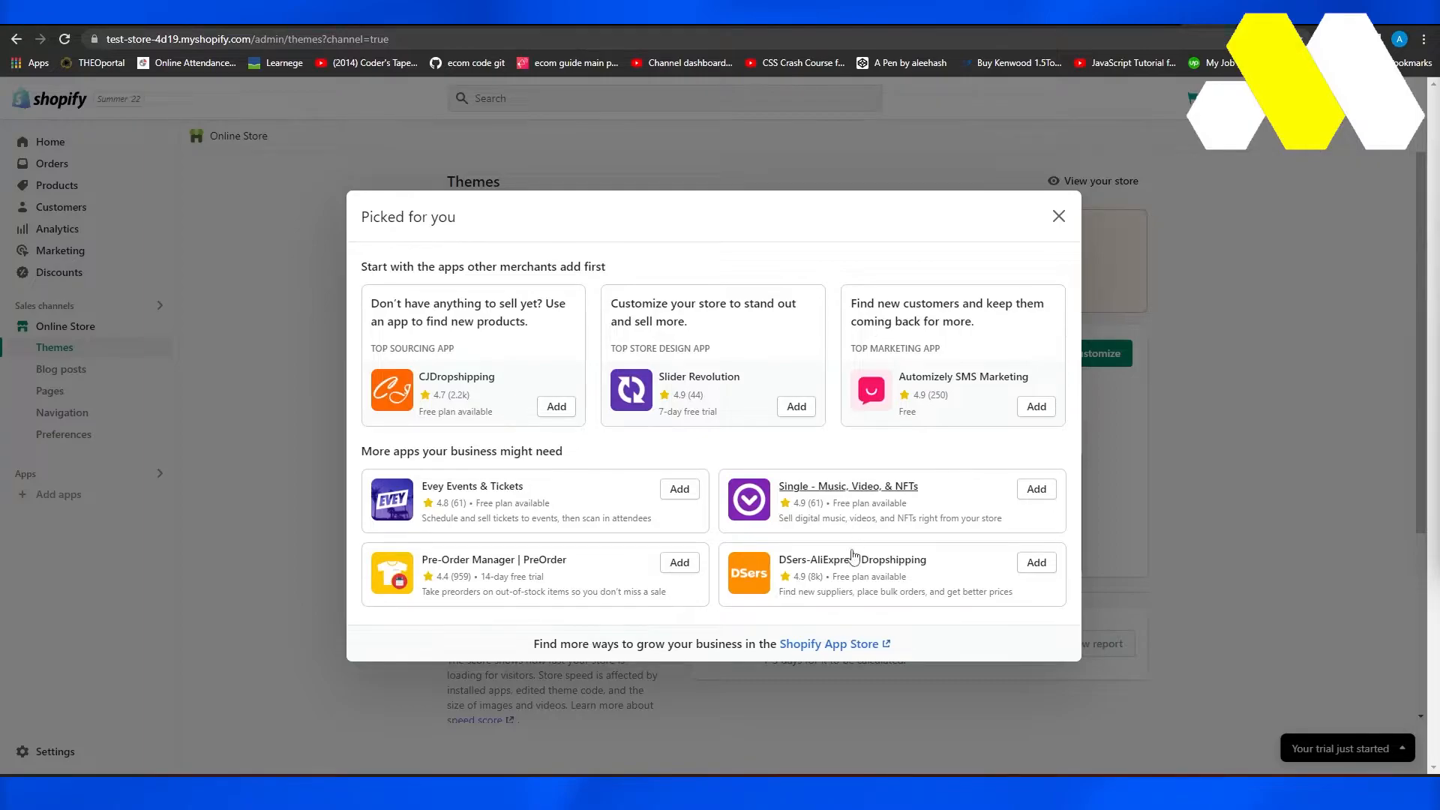
mouse_move(816, 644)
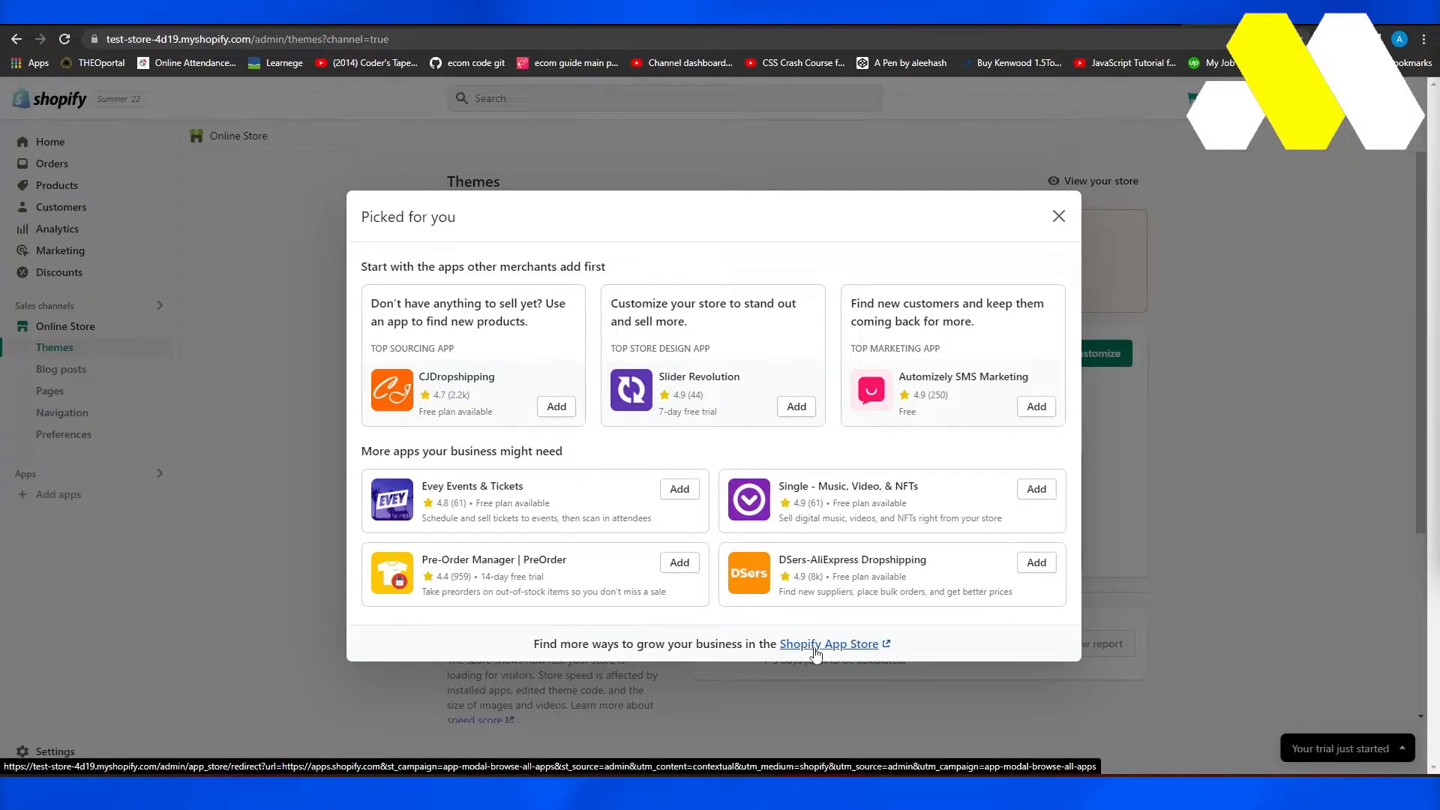
click(828, 644)
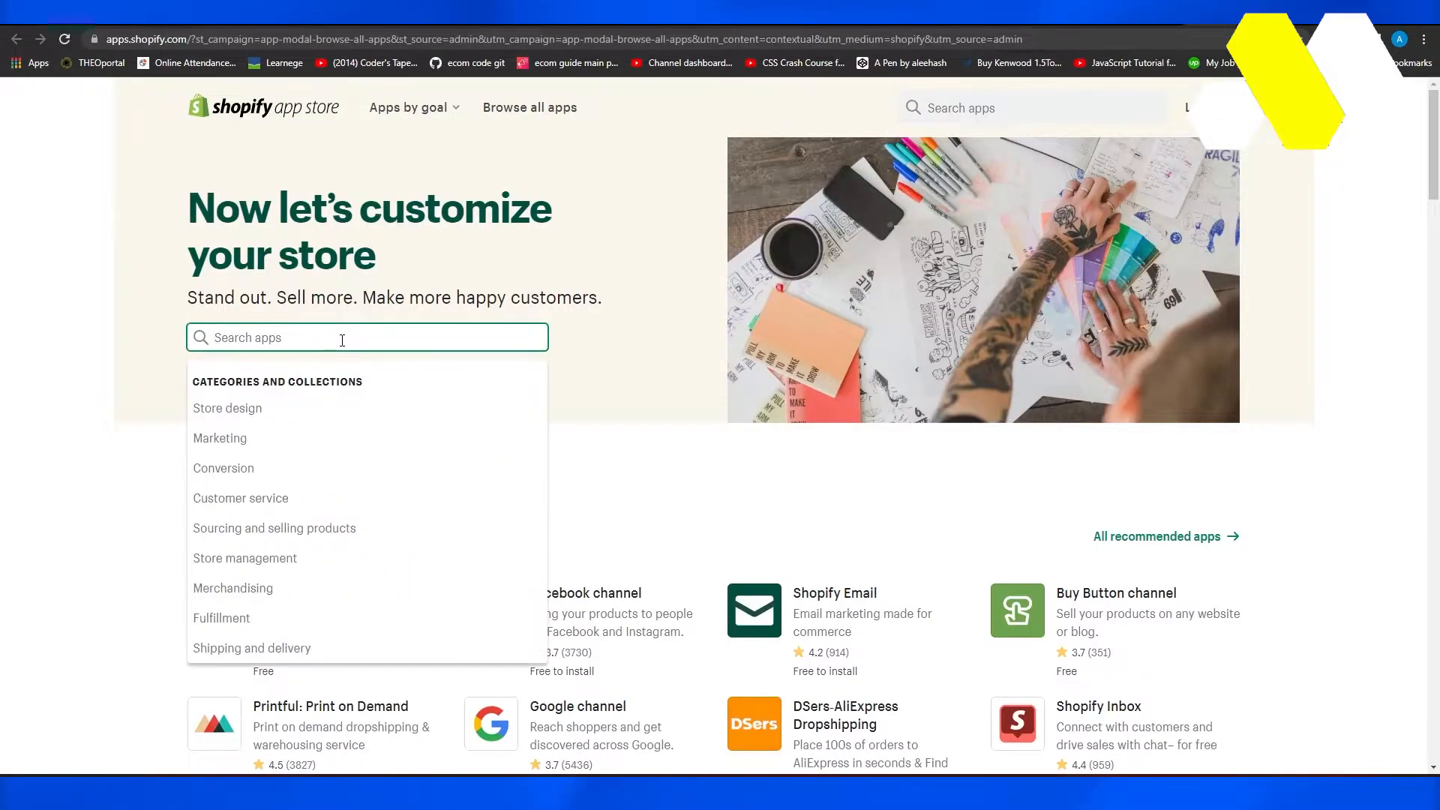
Step: Search the App Store for 'oberlo' and choose the VS Ali Reviews Product Reviews result
text(oberlo)
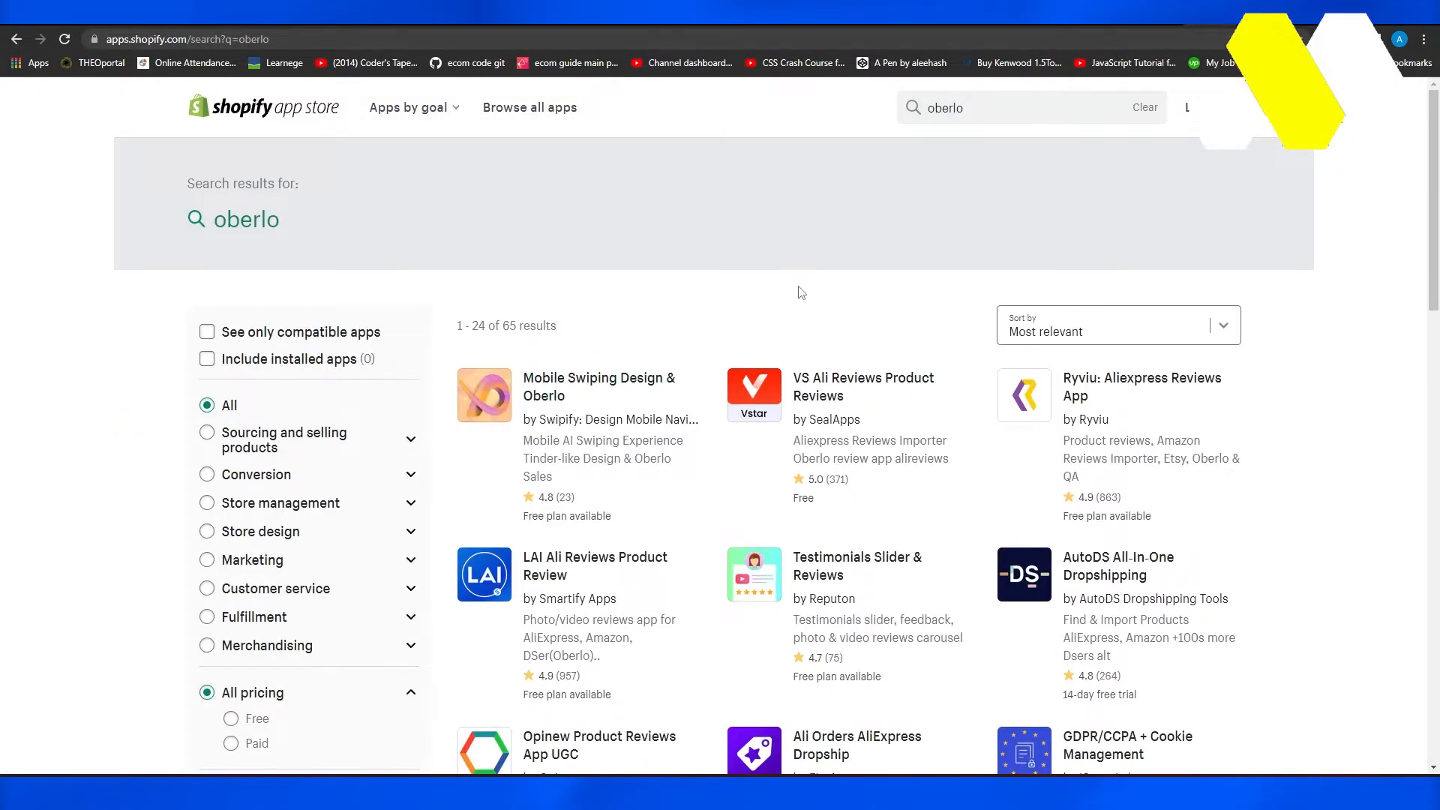
scroll(down, 3)
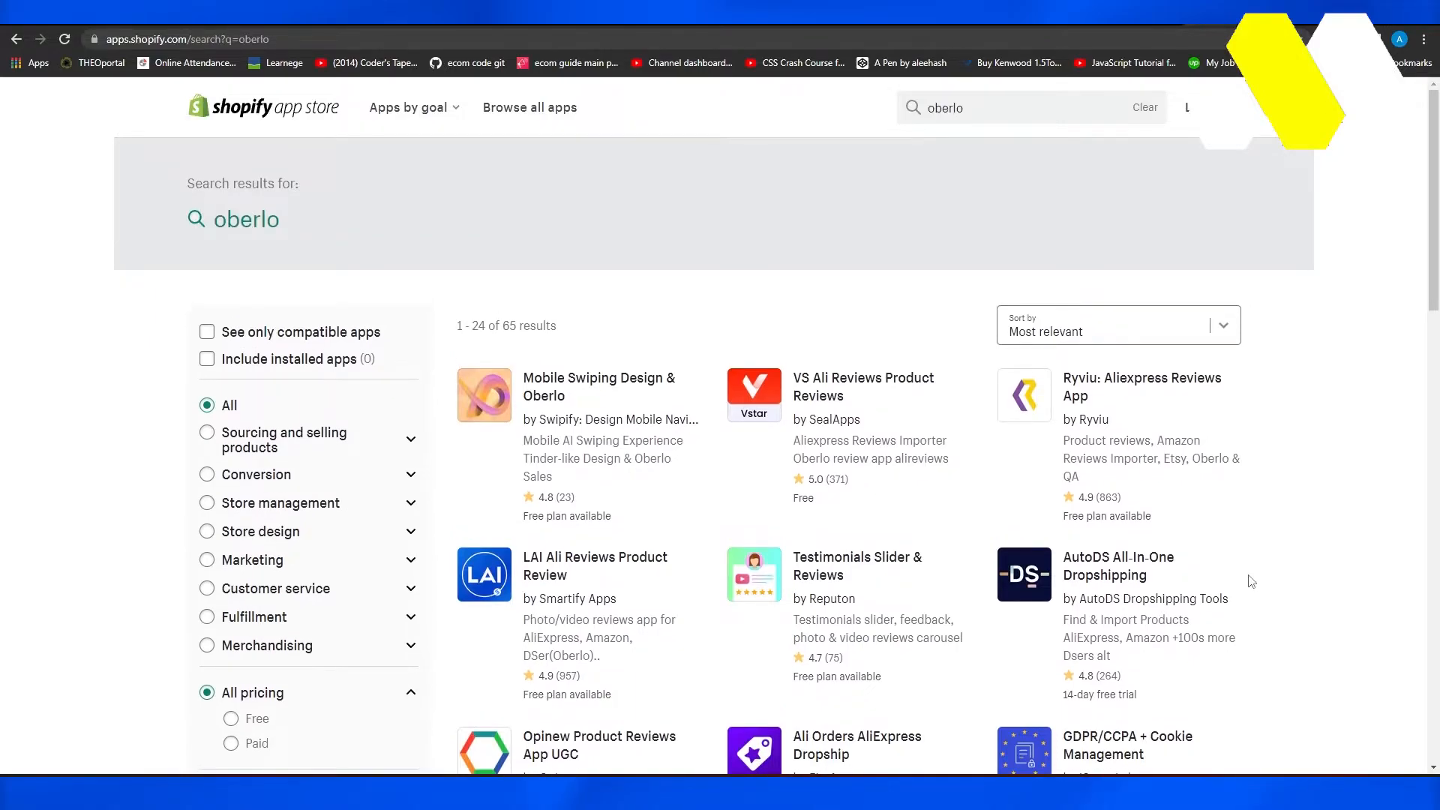
mouse_move(836, 386)
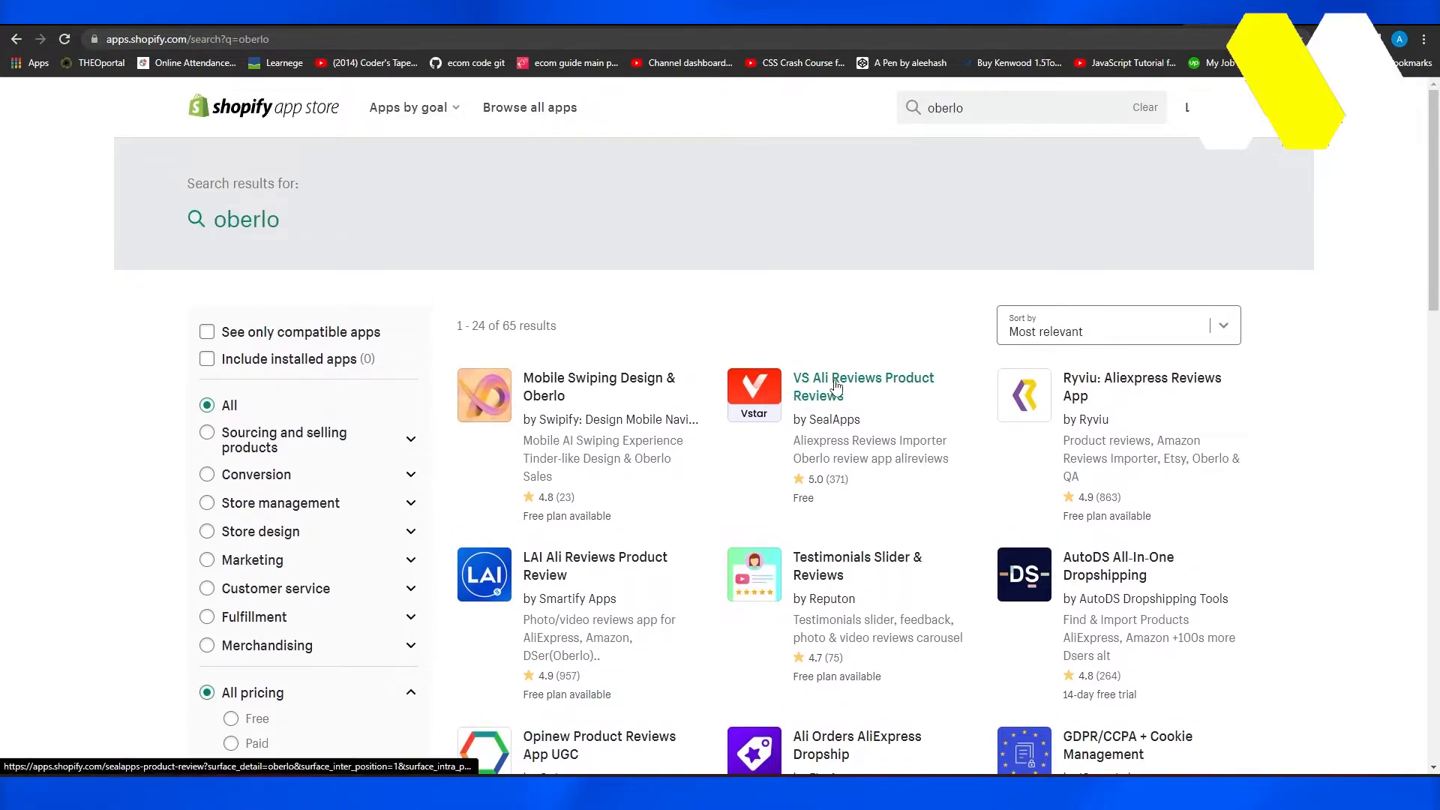
click(861, 385)
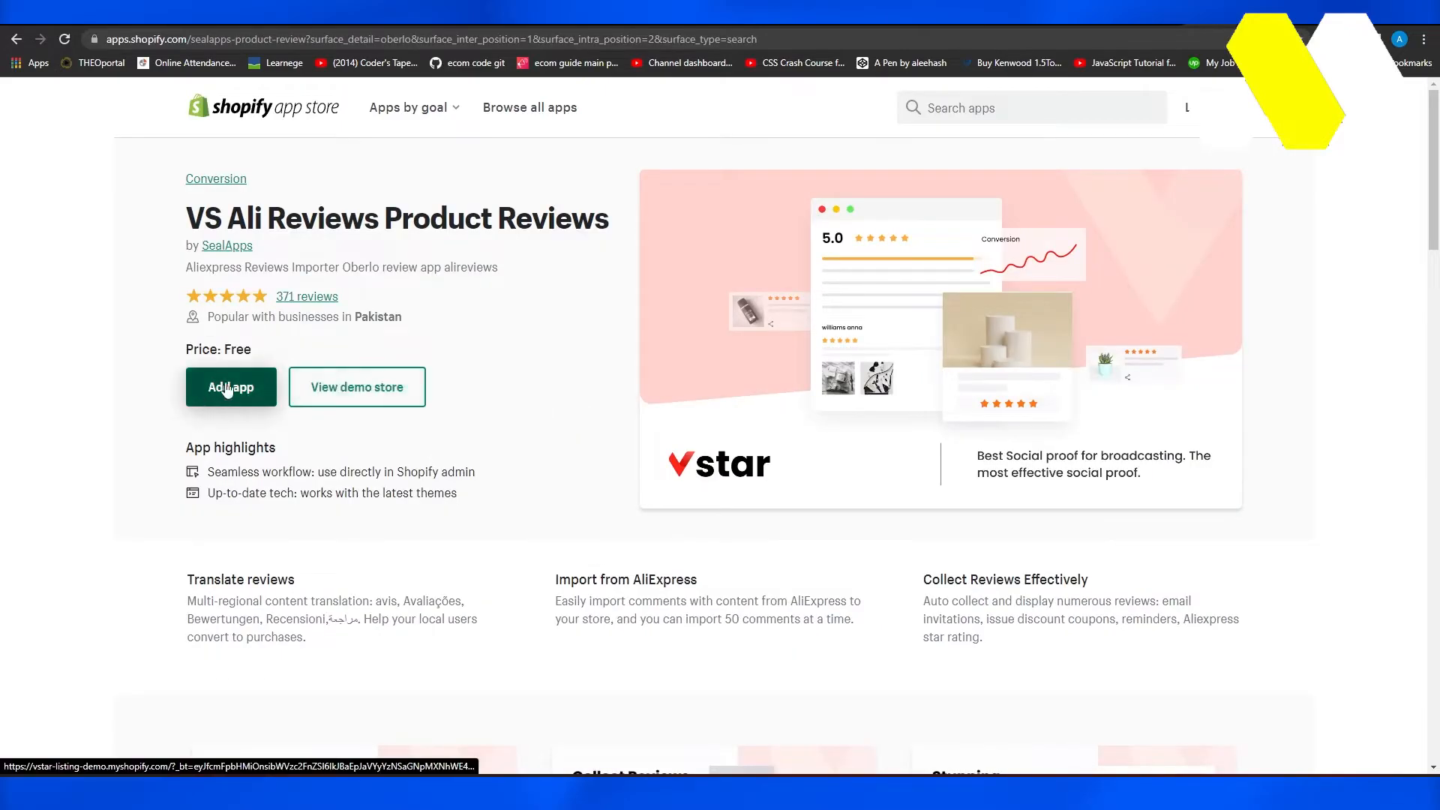